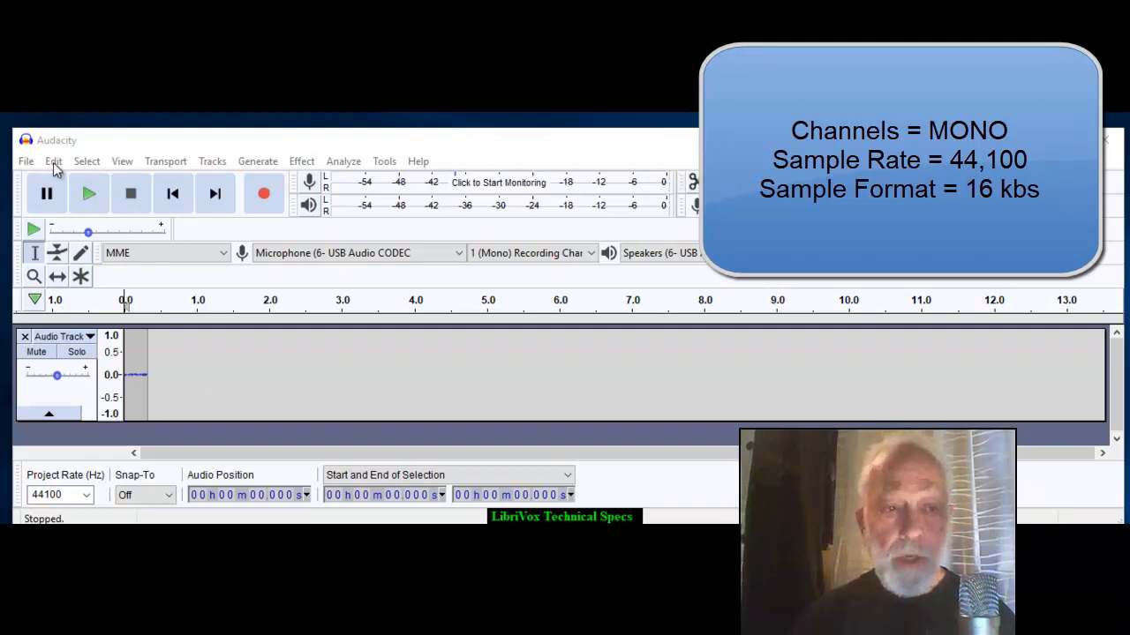
- Set Recording Channels to 1 (Mono) in the Devices preferences
left_click(53, 160)
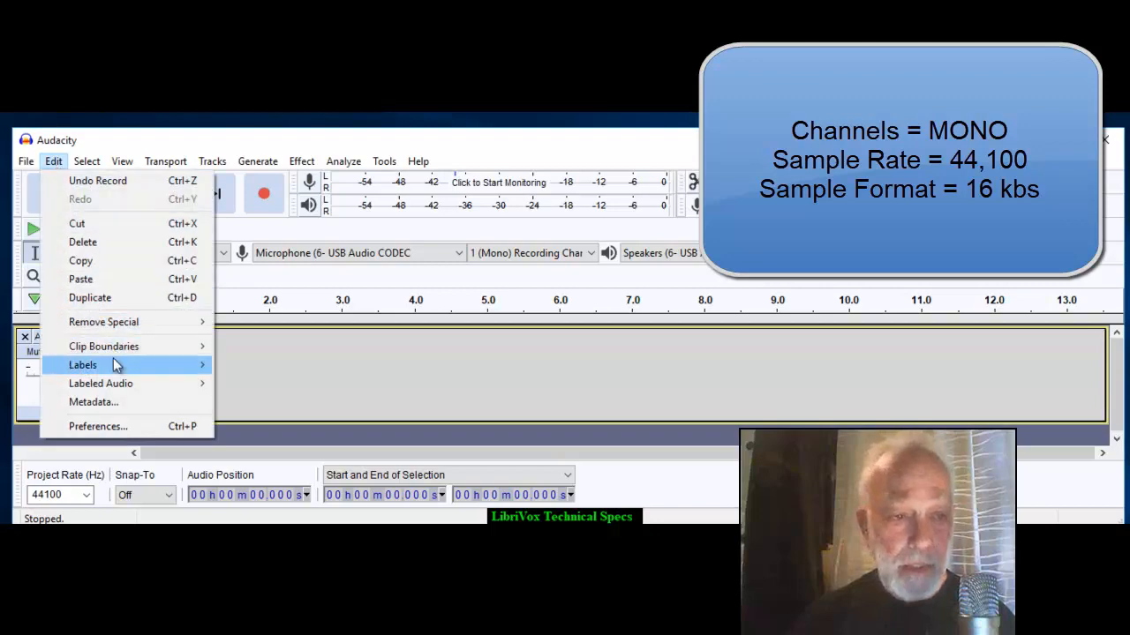
left_click(97, 426)
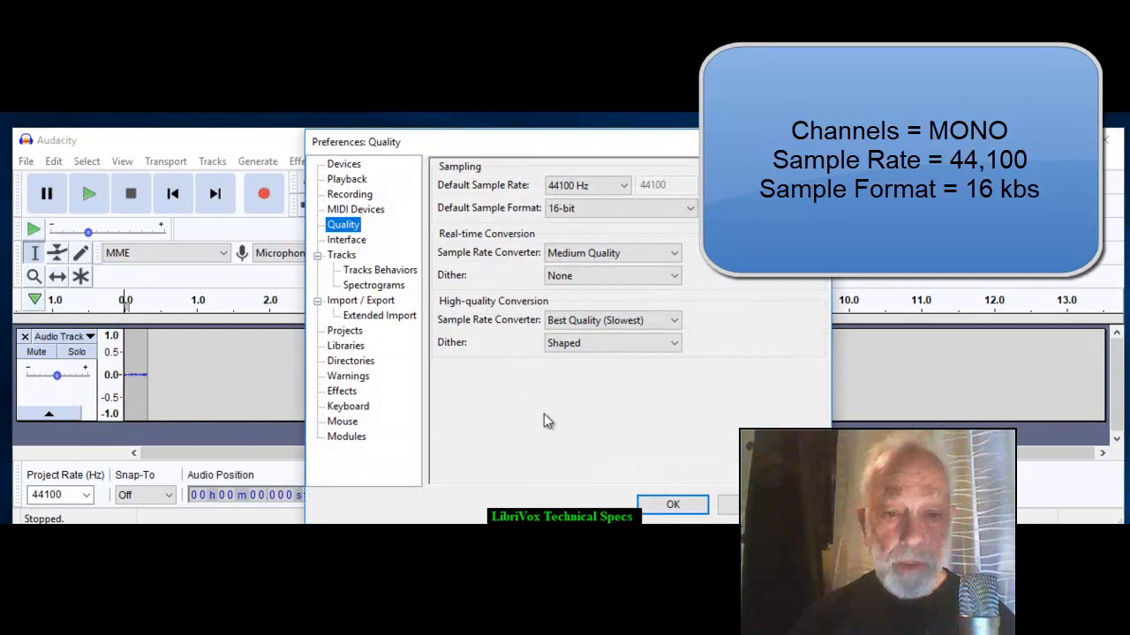
left_click(343, 164)
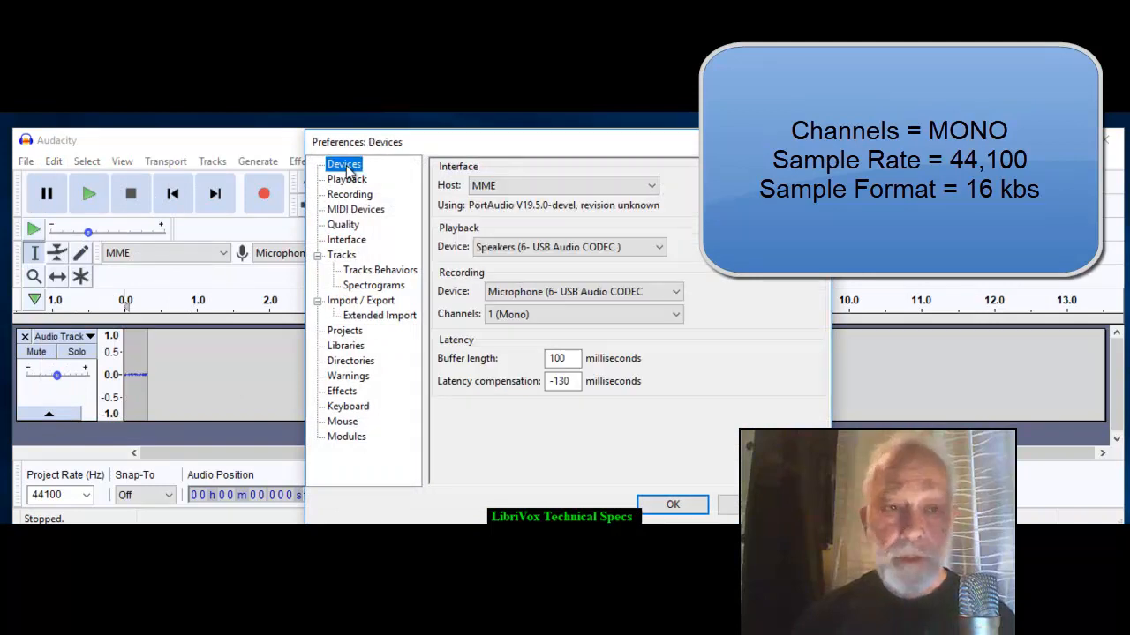
mouse_move(374, 177)
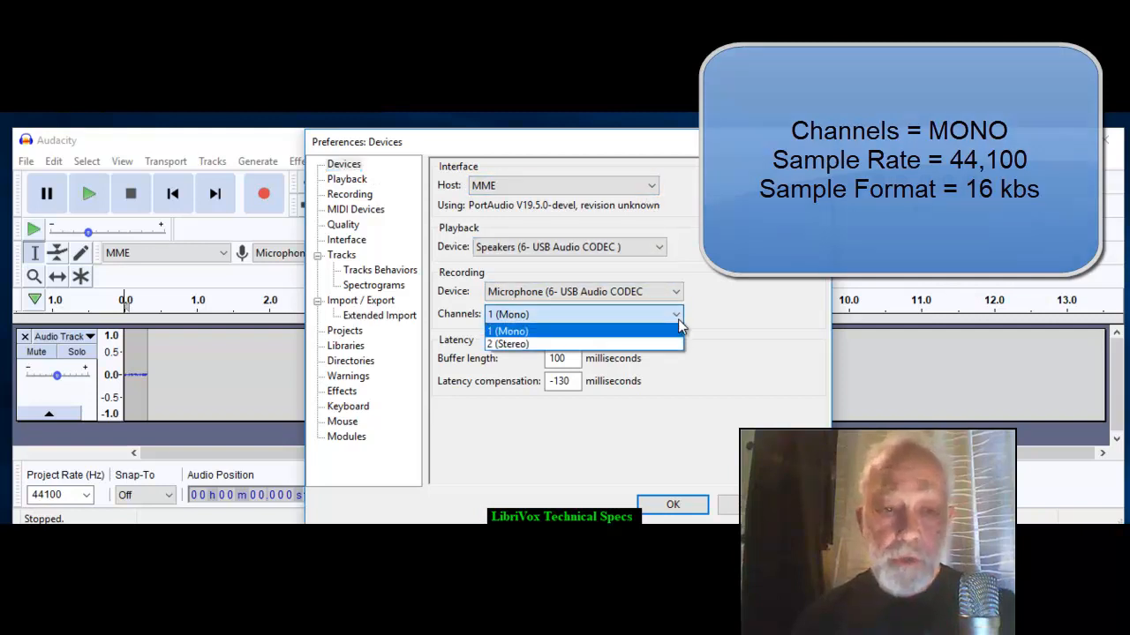
left_click(508, 330)
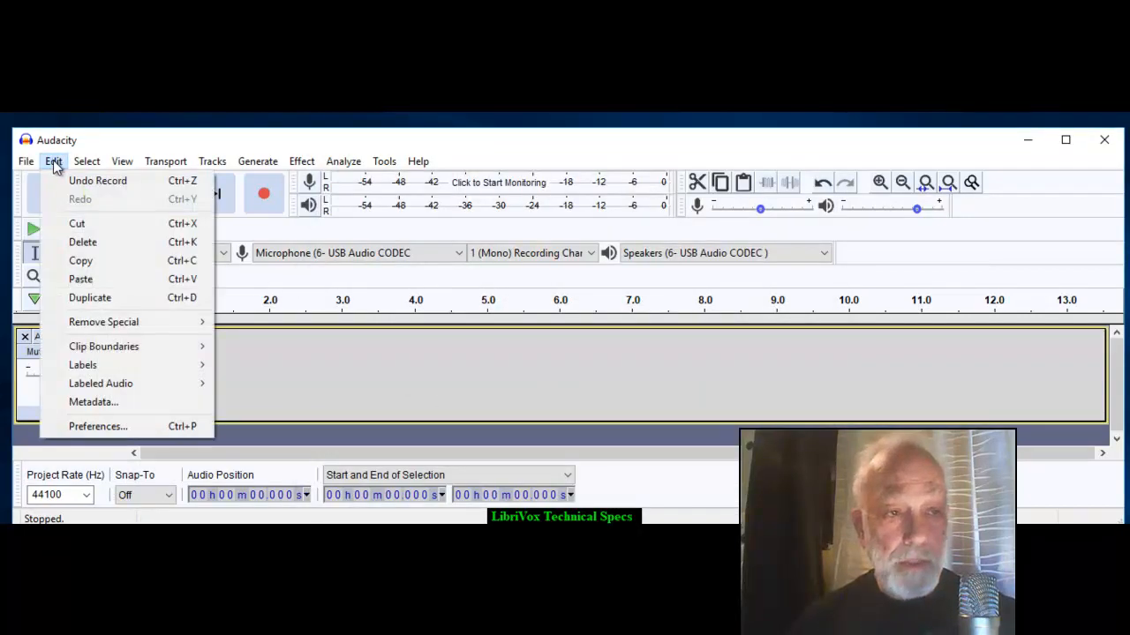
- In Quality preferences choose 44100 Hz default sample rate and 16-bit sample format
left_click(99, 425)
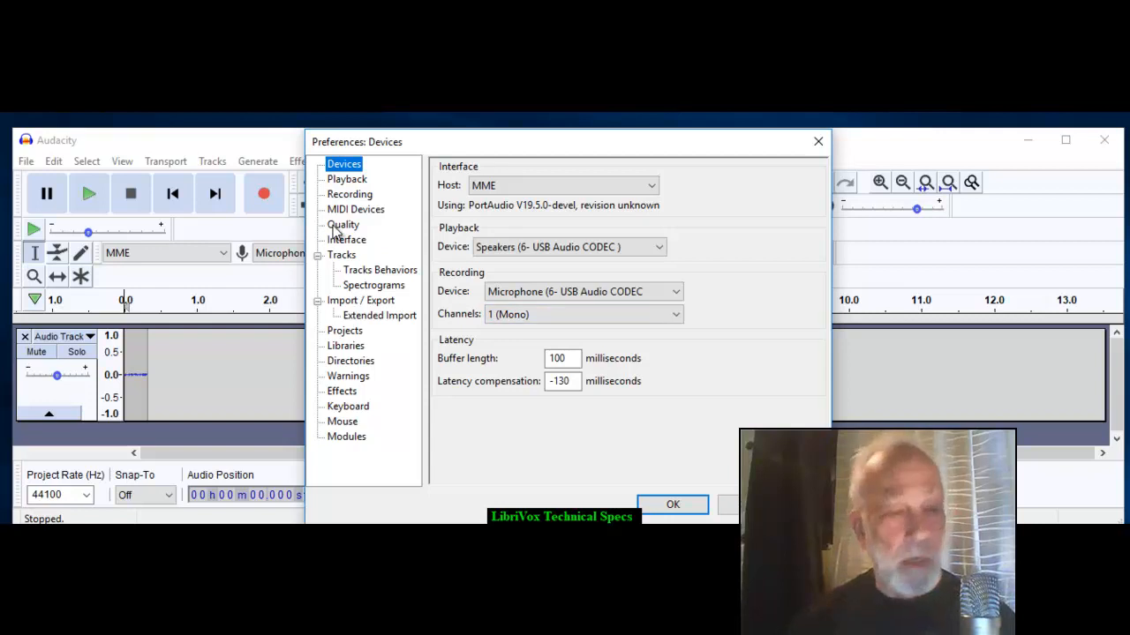
left_click(342, 224)
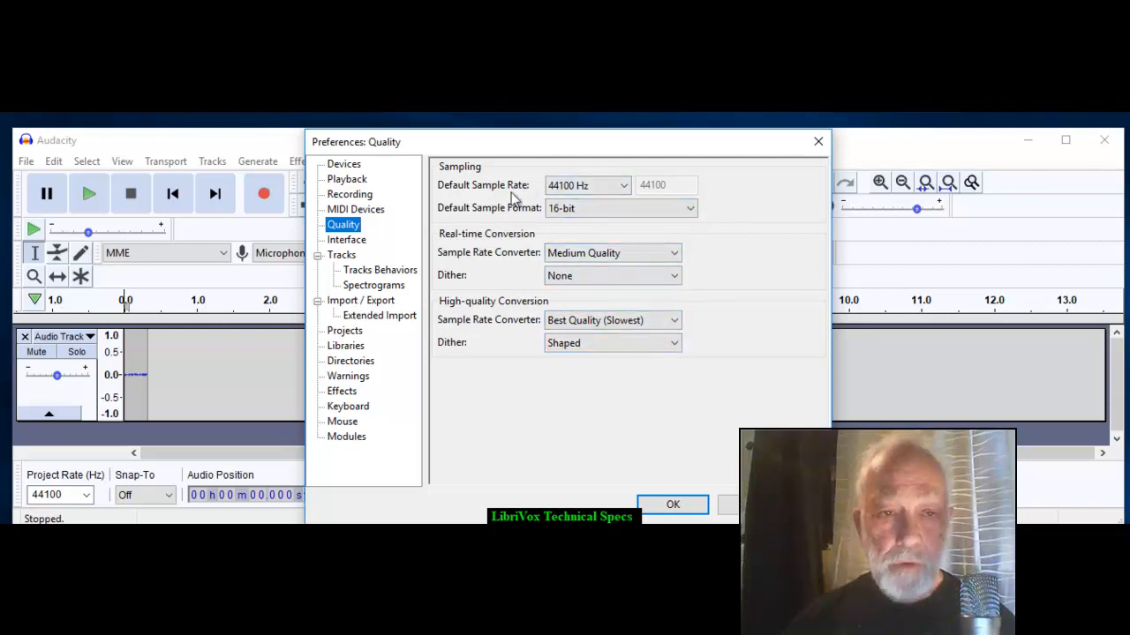
left_click(621, 185)
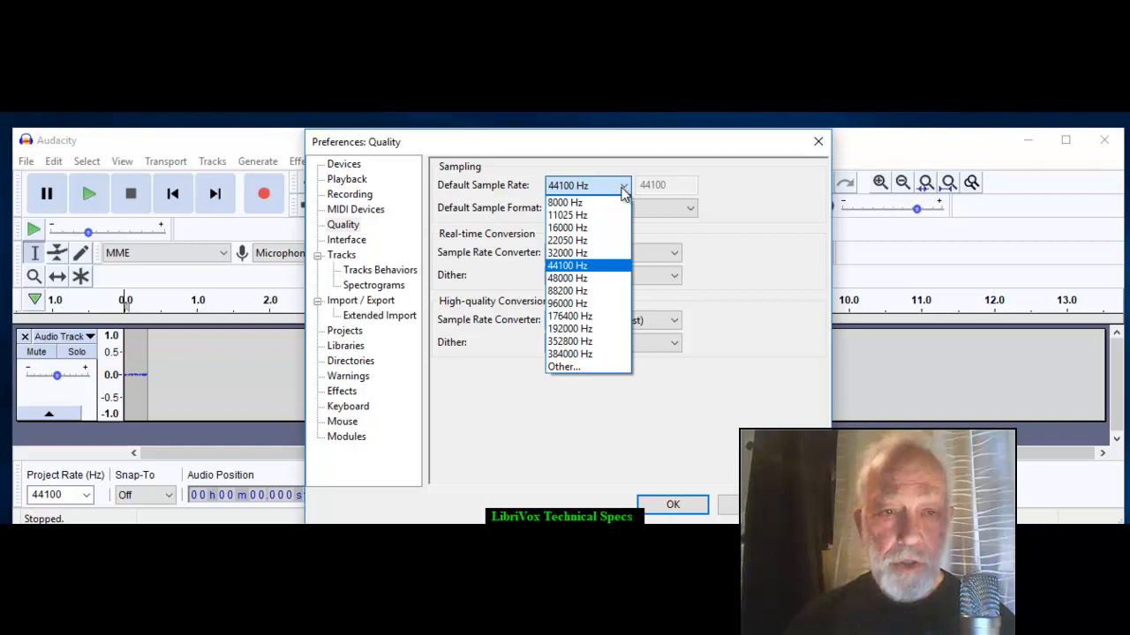
mouse_move(568, 279)
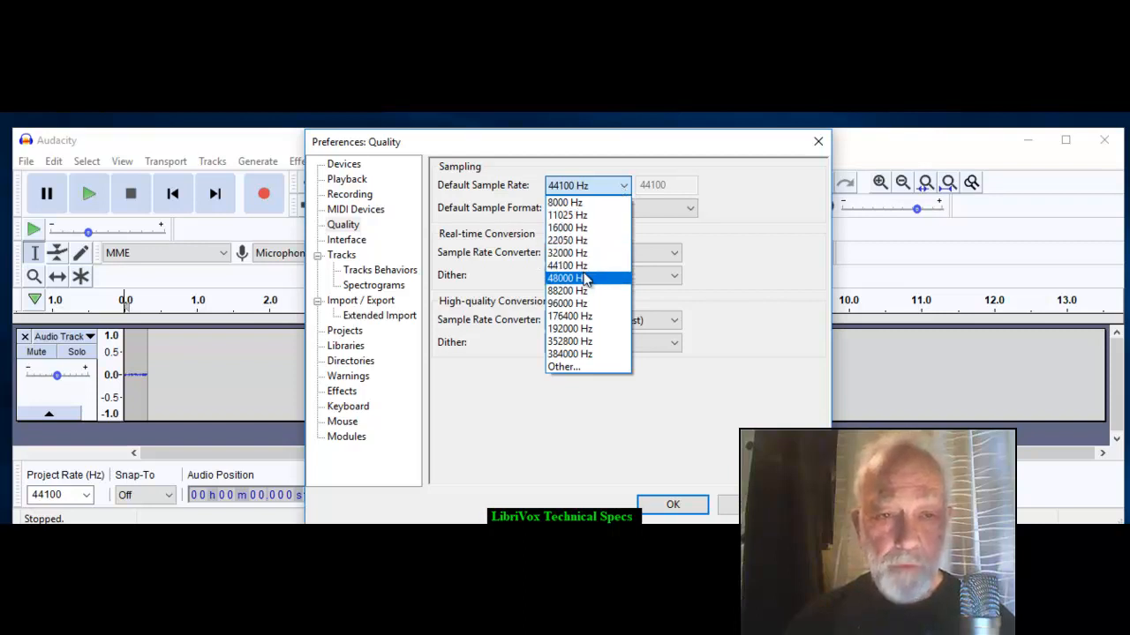
mouse_move(583, 265)
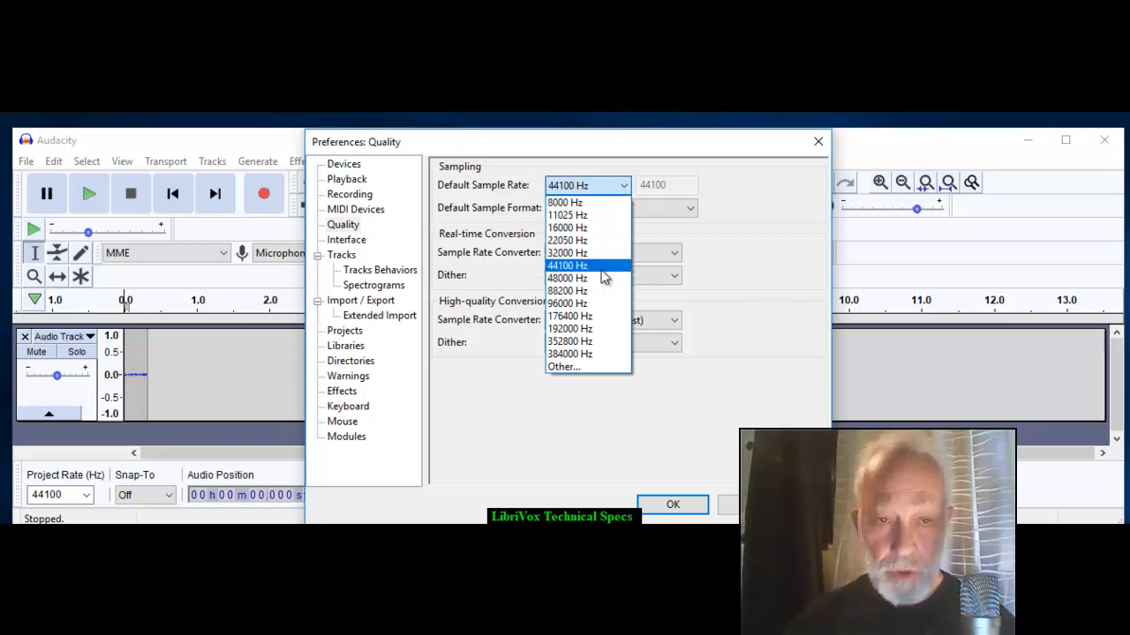
left_click(568, 265)
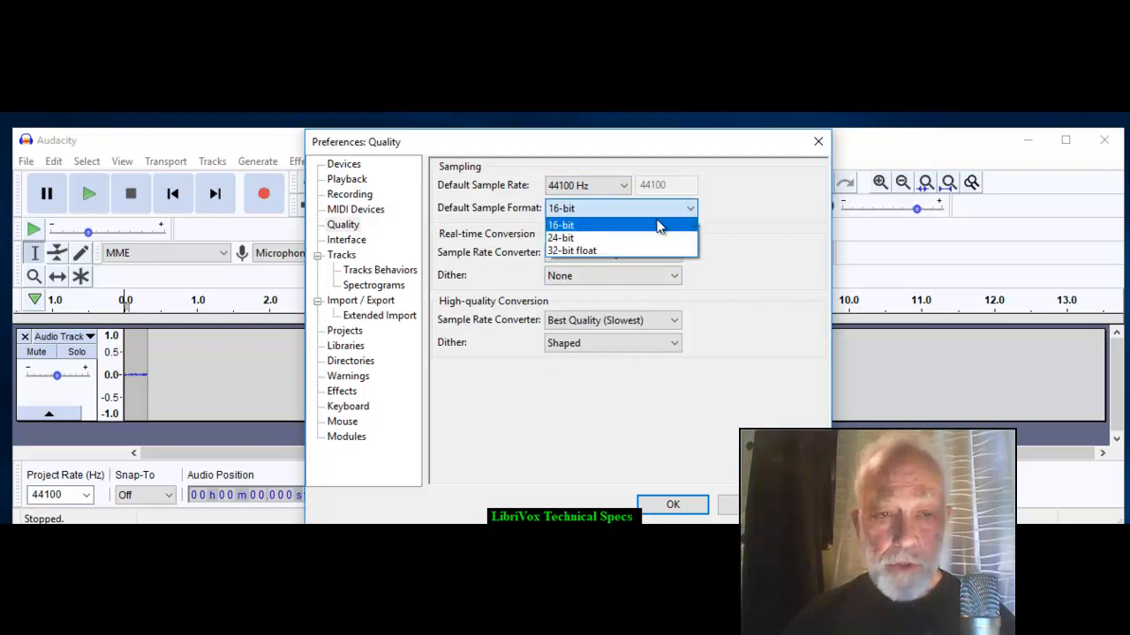
left_click(562, 224)
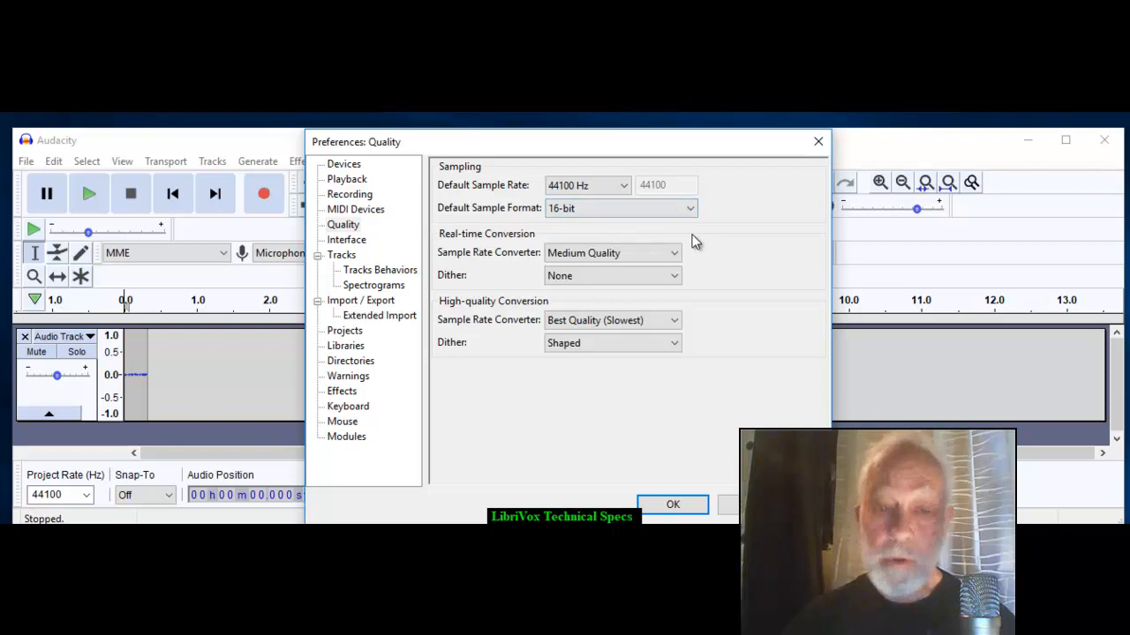
mouse_move(703, 240)
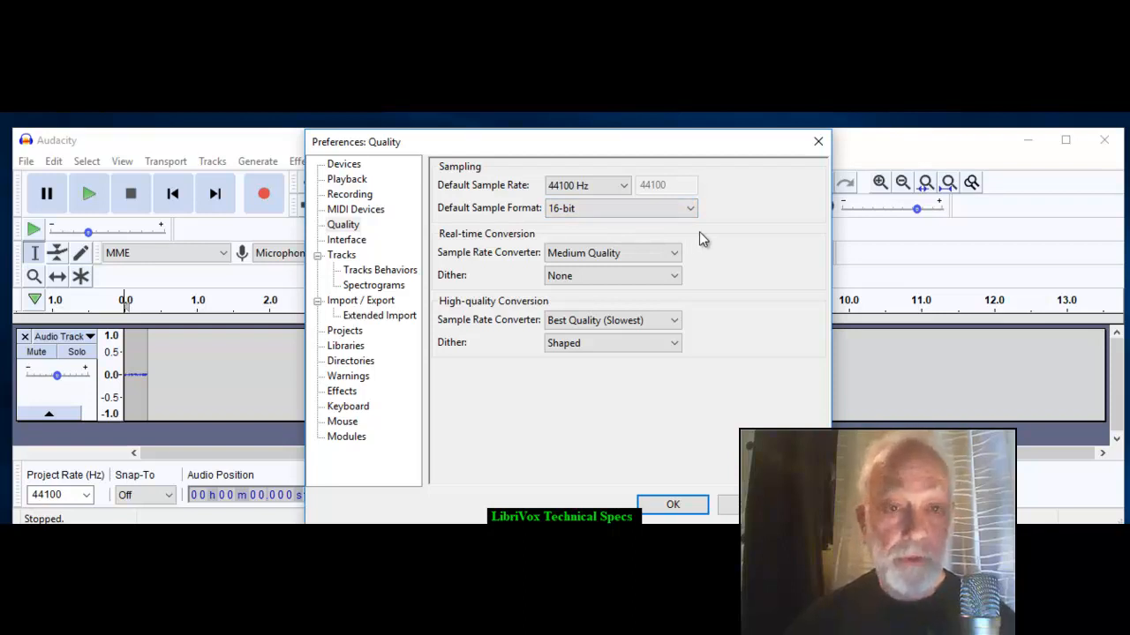
mouse_move(655, 482)
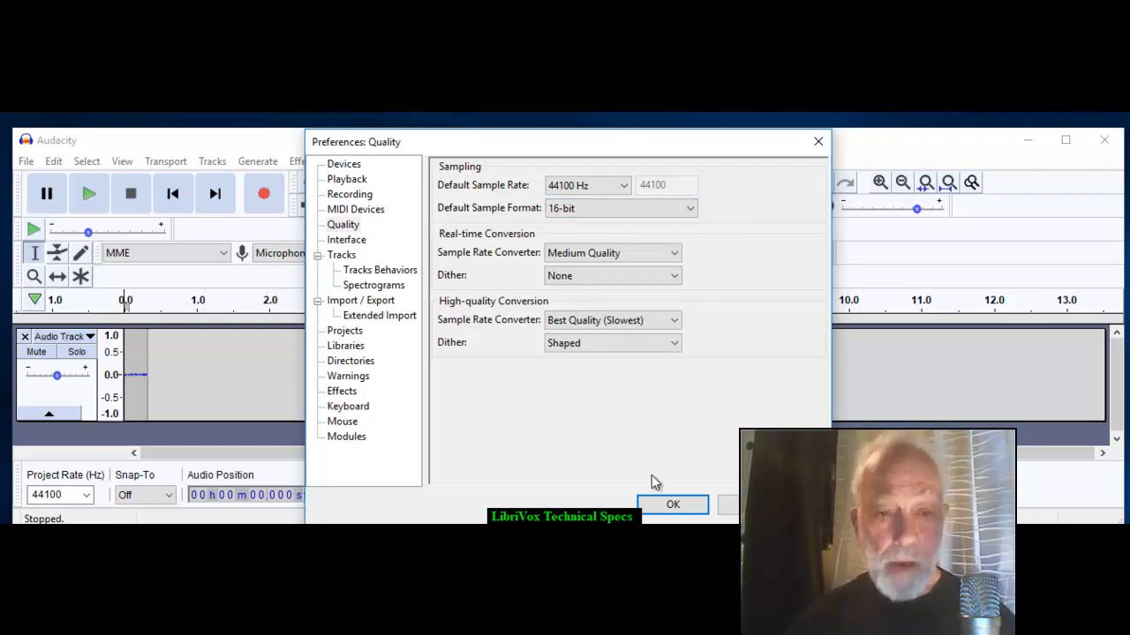
mouse_move(672, 505)
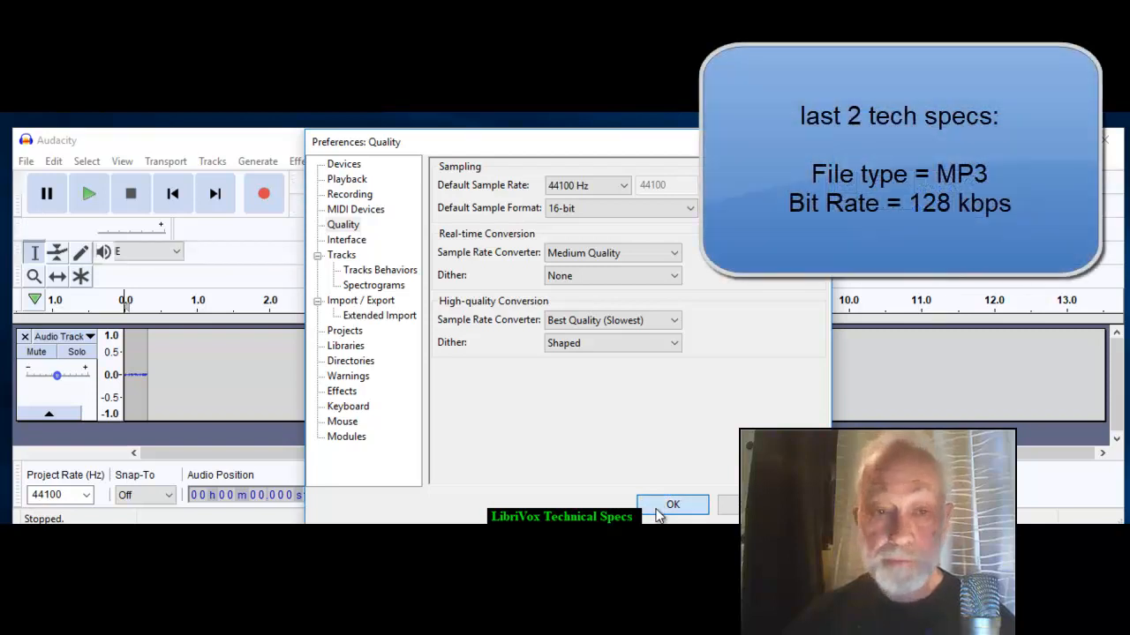
- Save the preference changes and start an Export as MP3 from the File menu
left_click(673, 505)
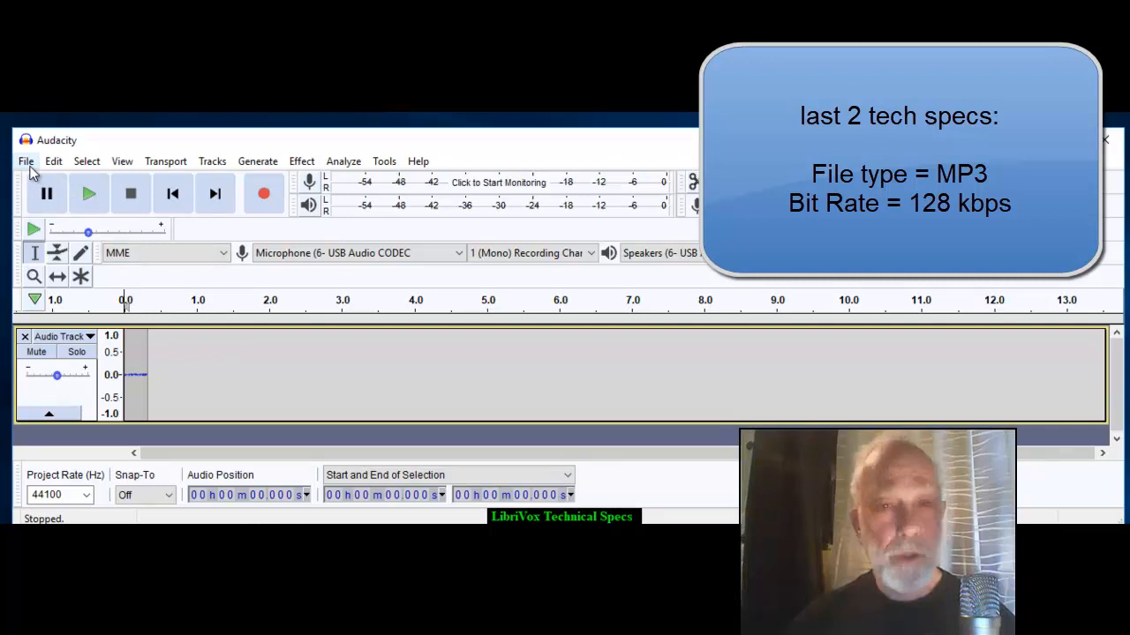
left_click(25, 160)
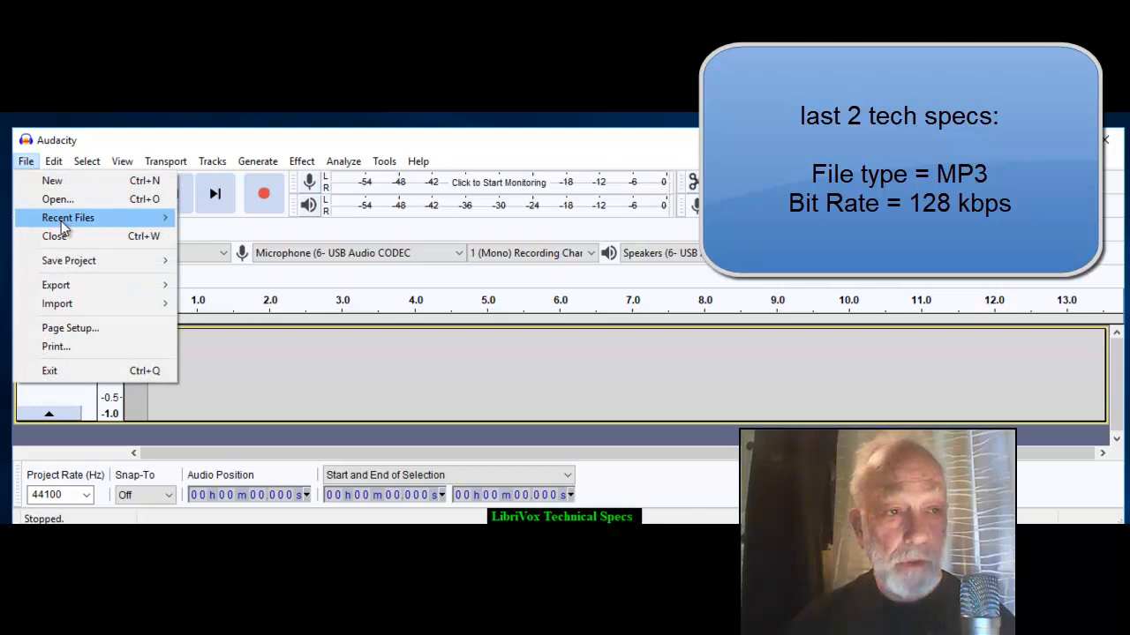
left_click(57, 284)
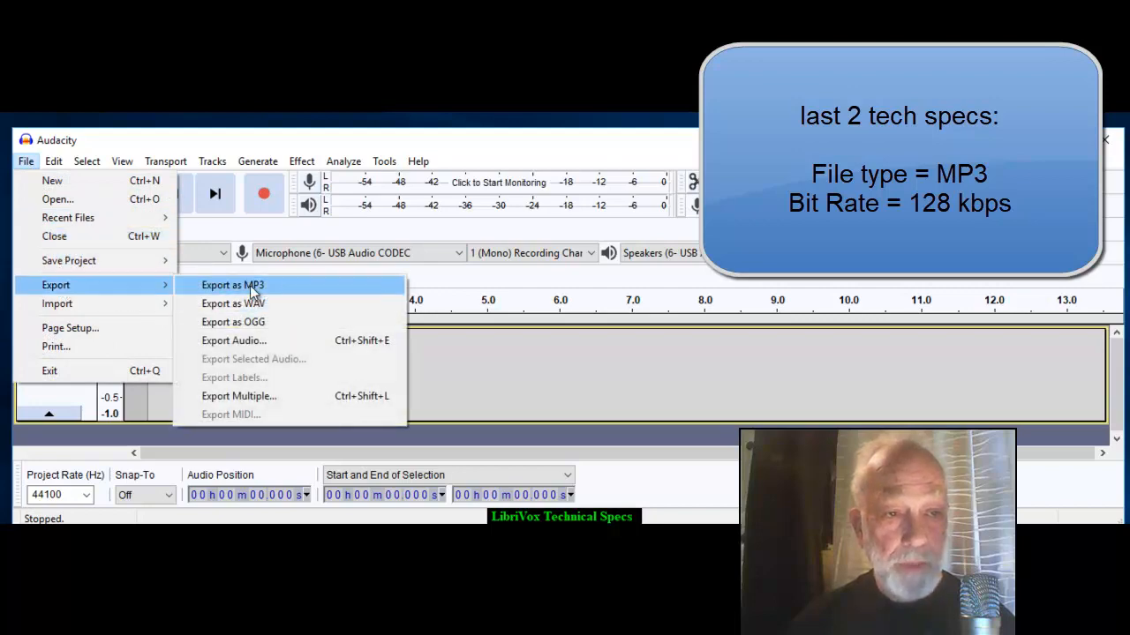
mouse_move(296, 286)
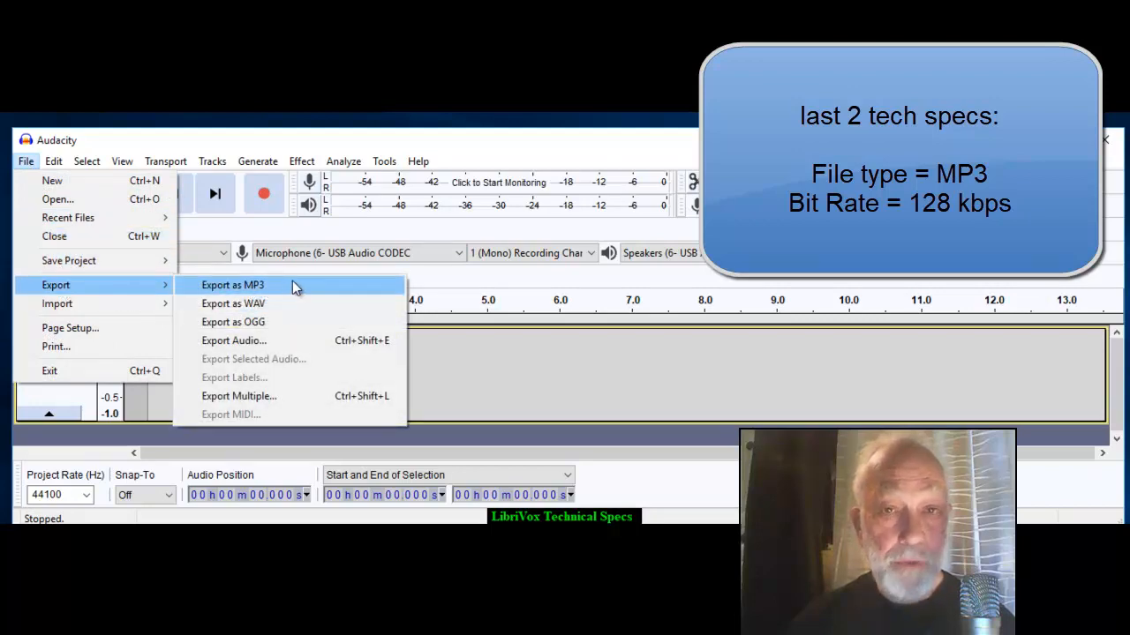
left_click(233, 284)
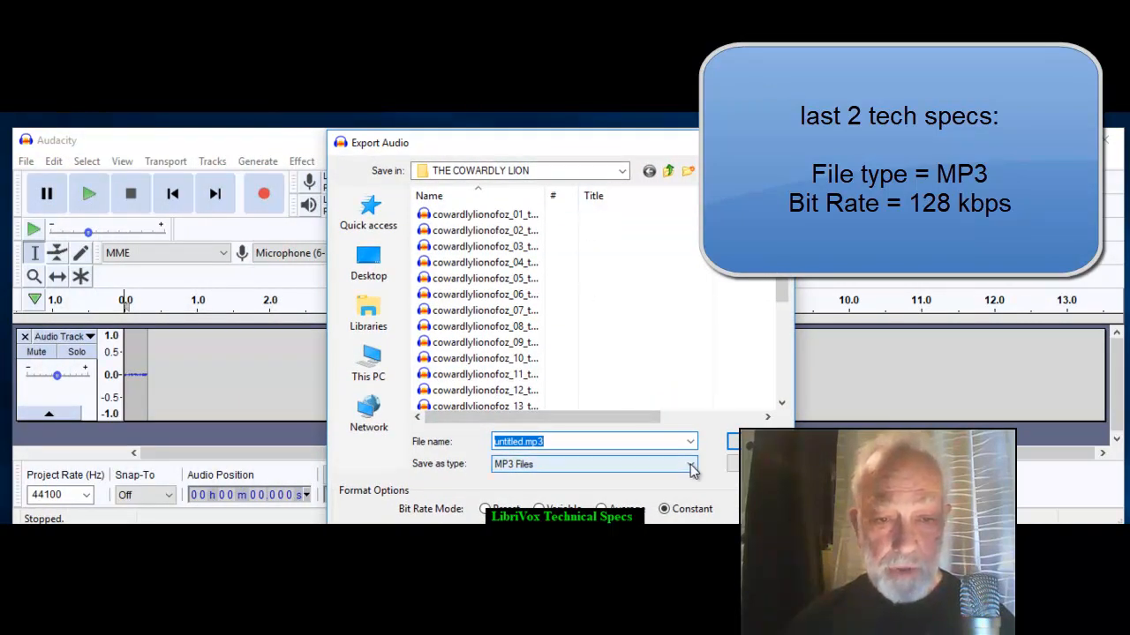
left_click(692, 464)
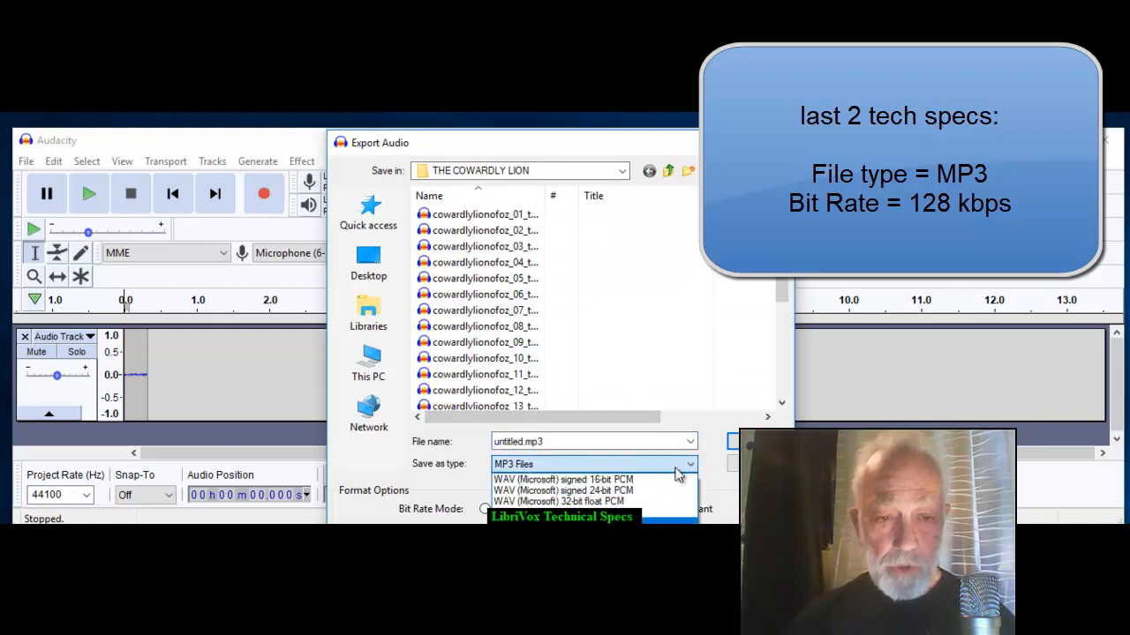
left_click(593, 463)
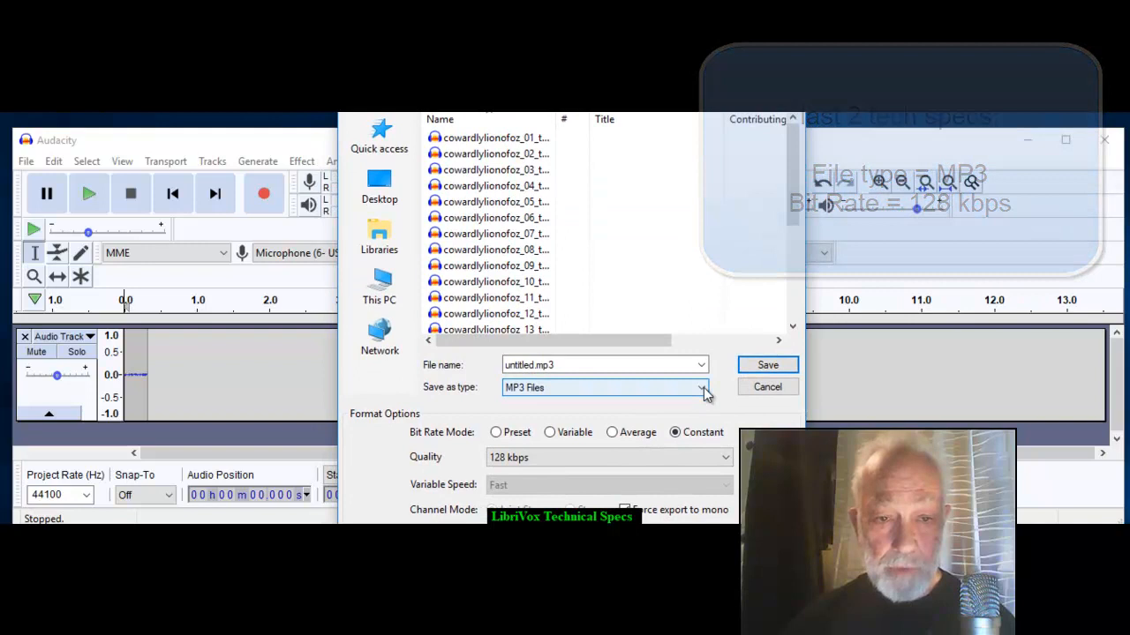
left_click(703, 388)
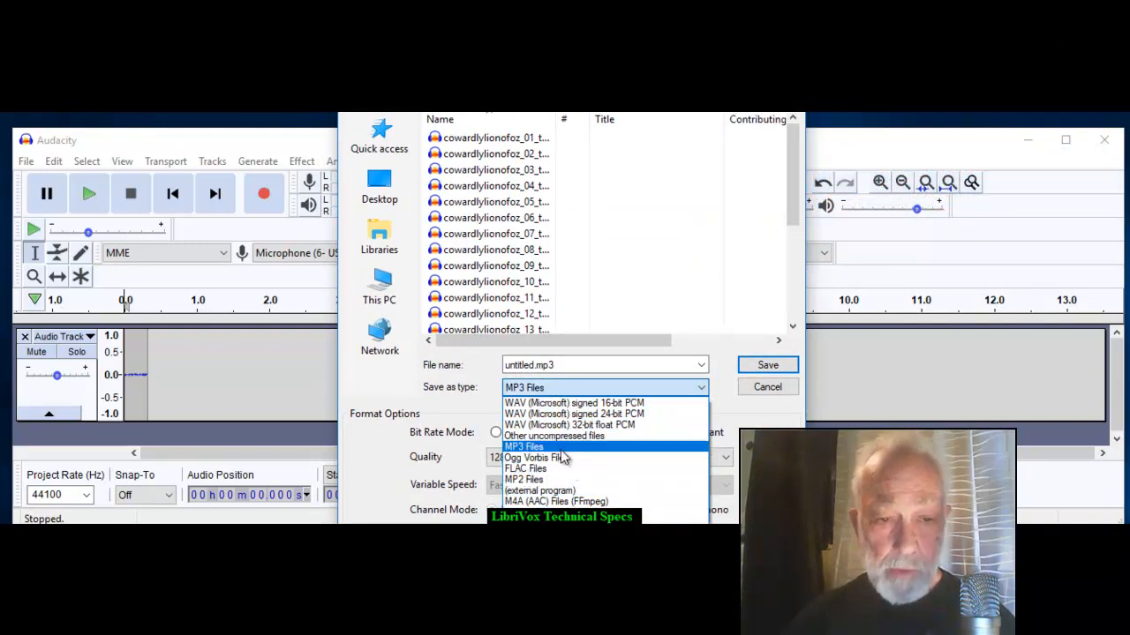
left_click(524, 445)
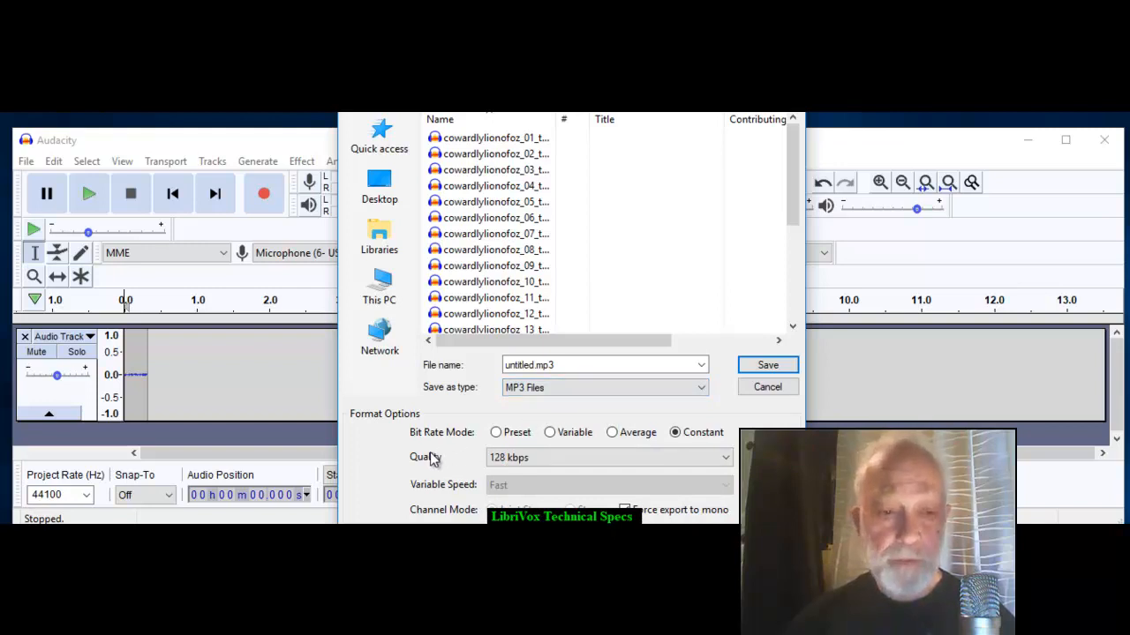
mouse_move(427, 445)
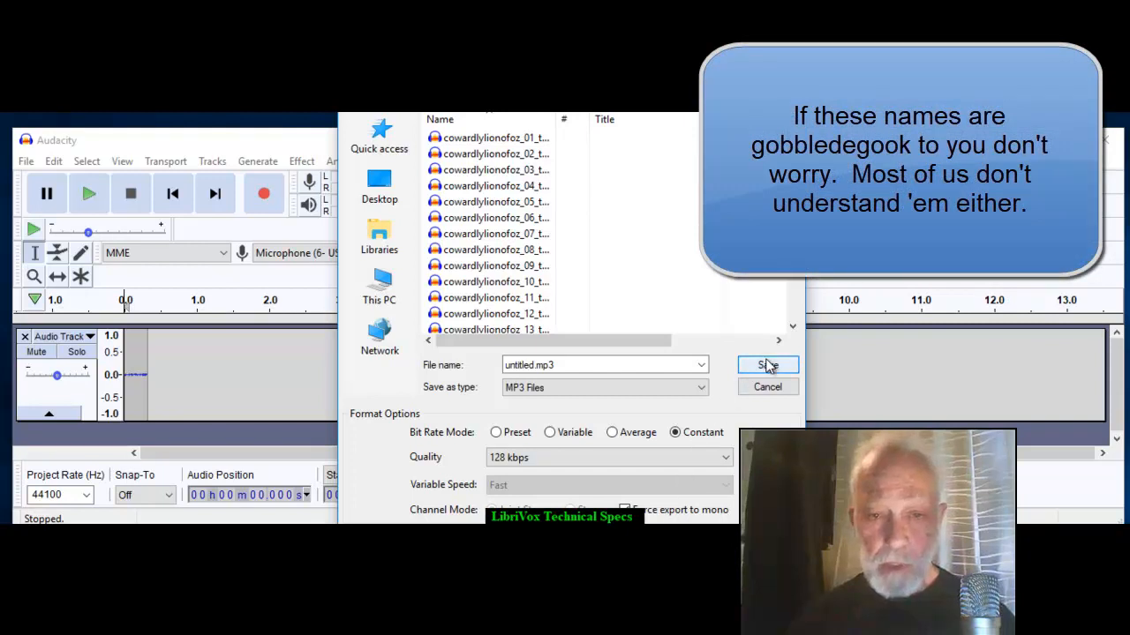
left_click(766, 365)
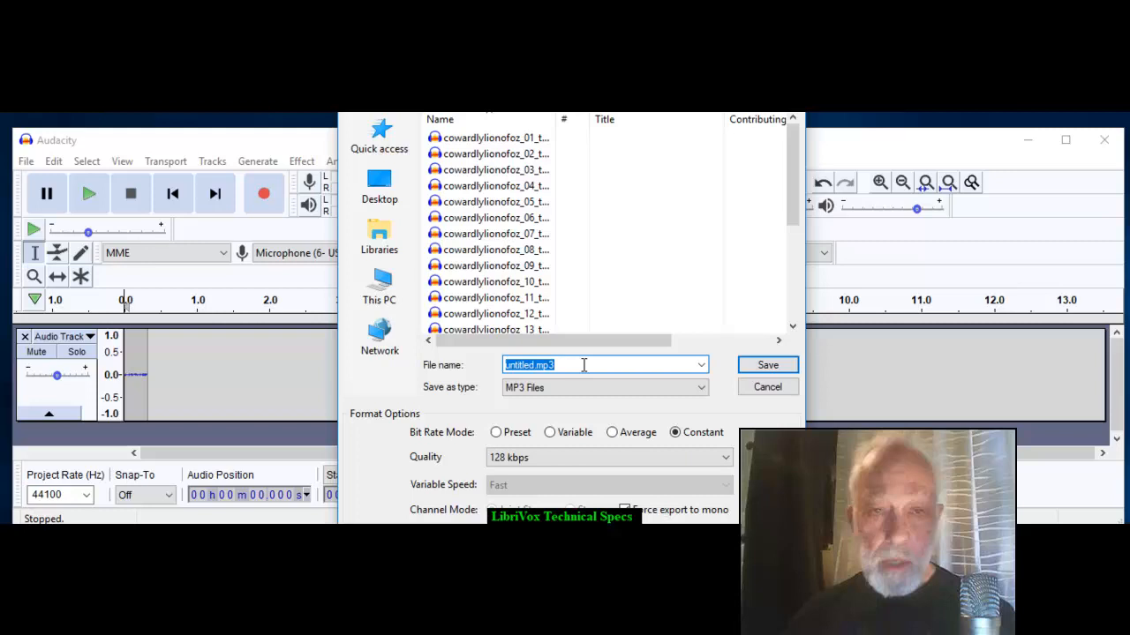
- Leave the export dialog and show About Audacity with version 2.3.0
type("fi")
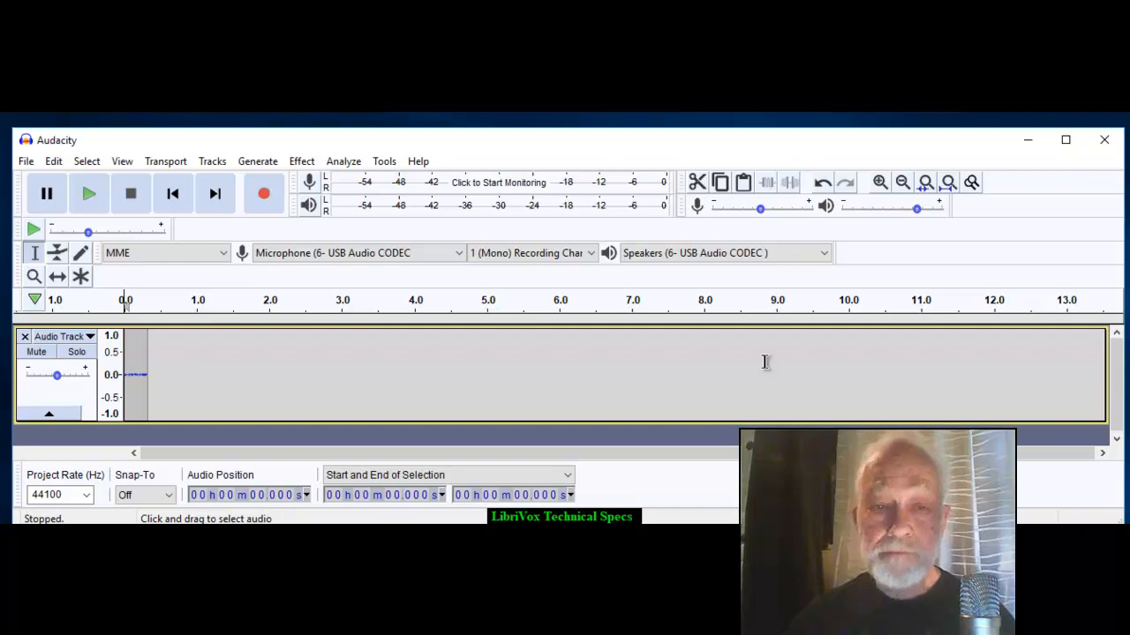
left_click(416, 161)
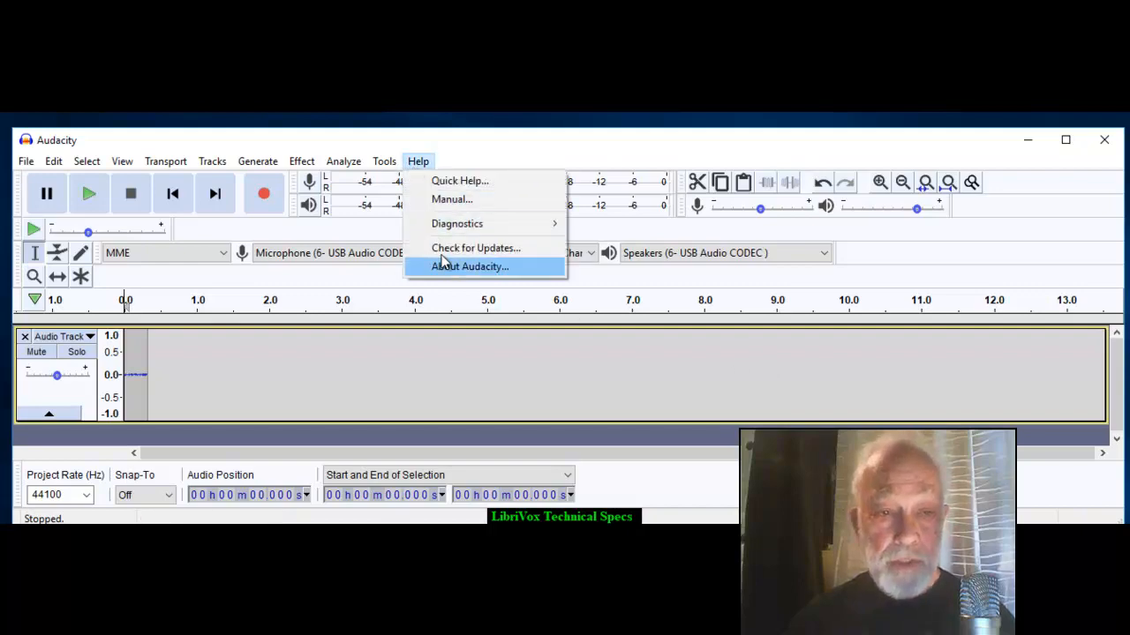
left_click(469, 267)
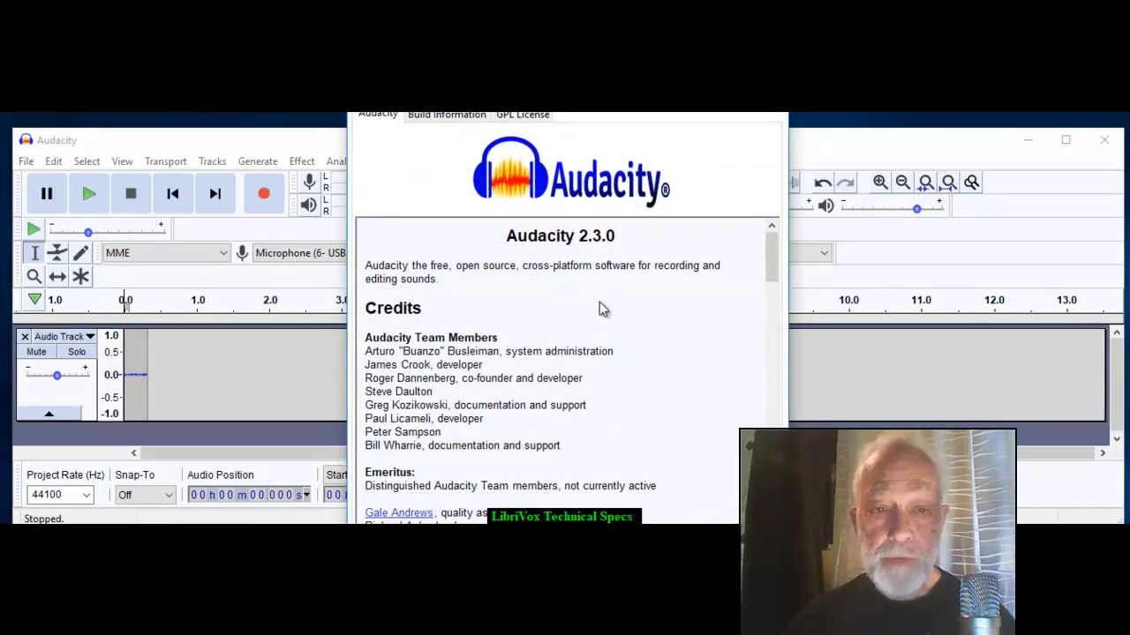